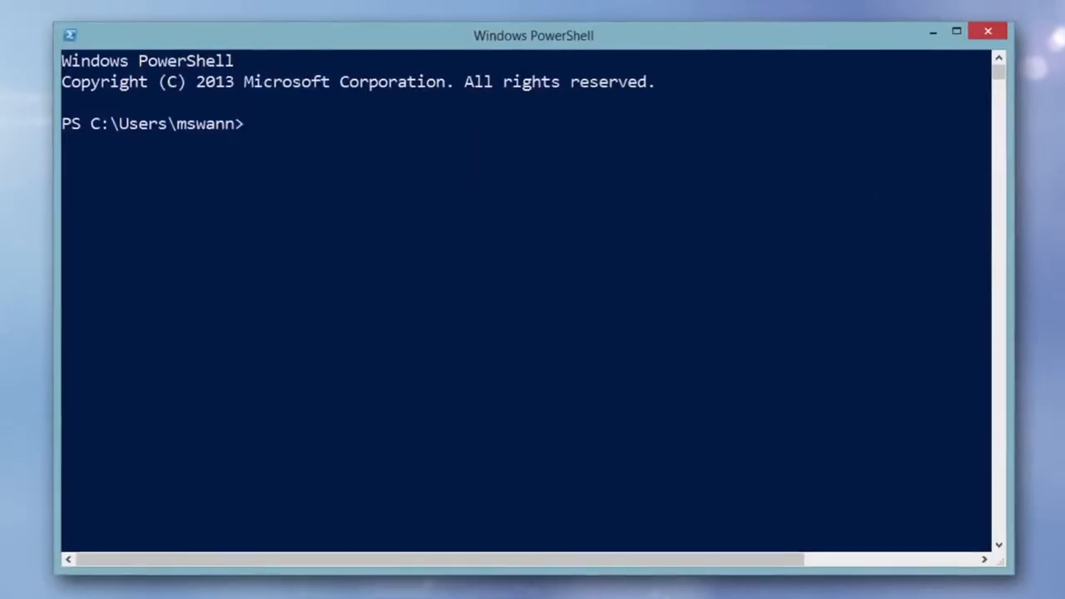
{"action": "type", "text": "Invoke-Command sql001 {"}
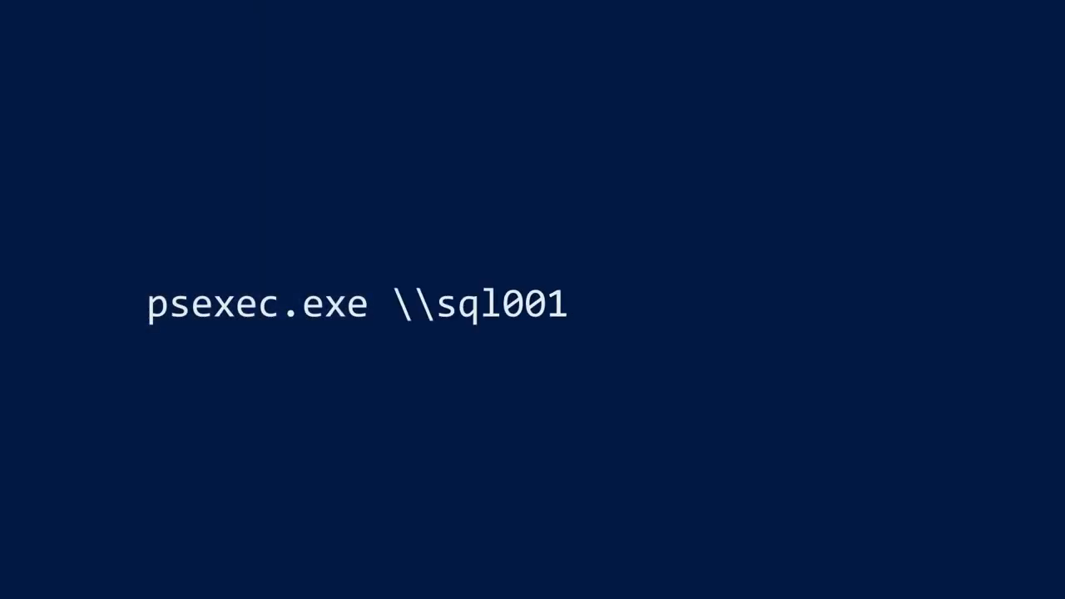
{"action": "type", "text": "-s"}
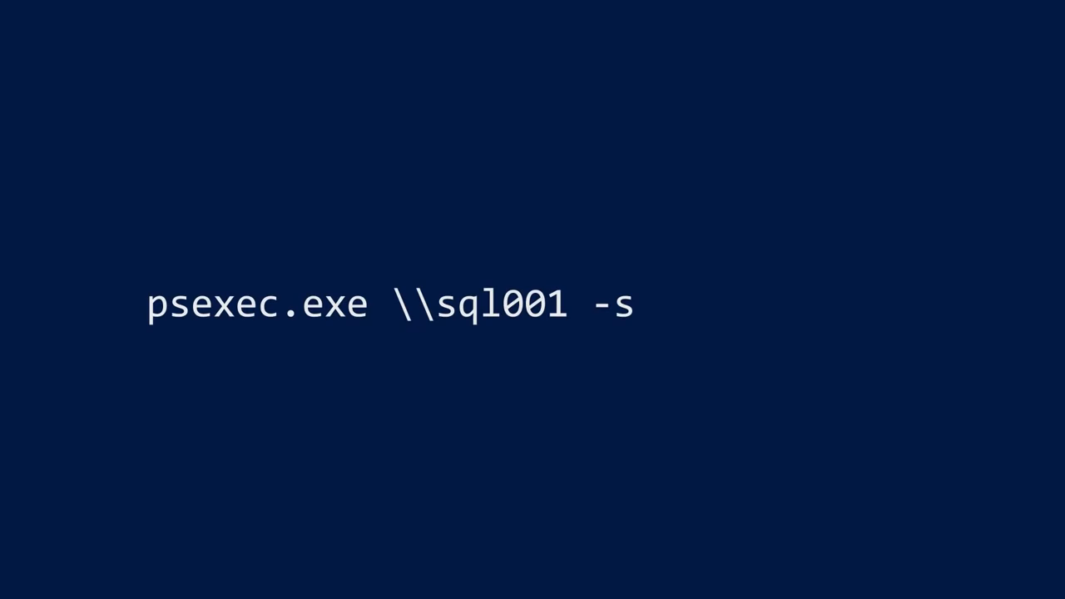
{"action": "type", "text": "copydata.exe"}
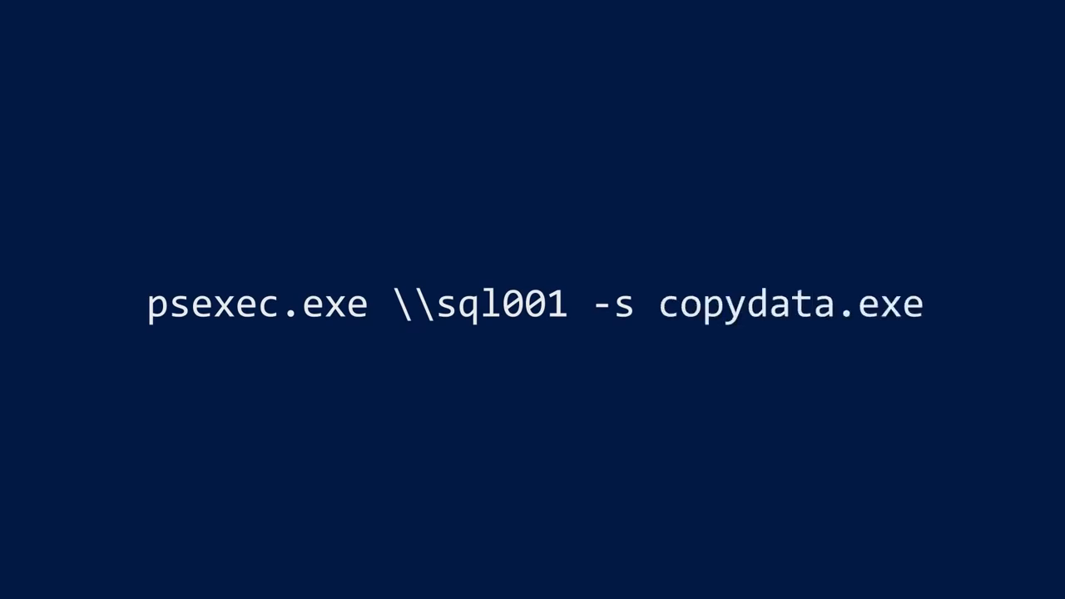